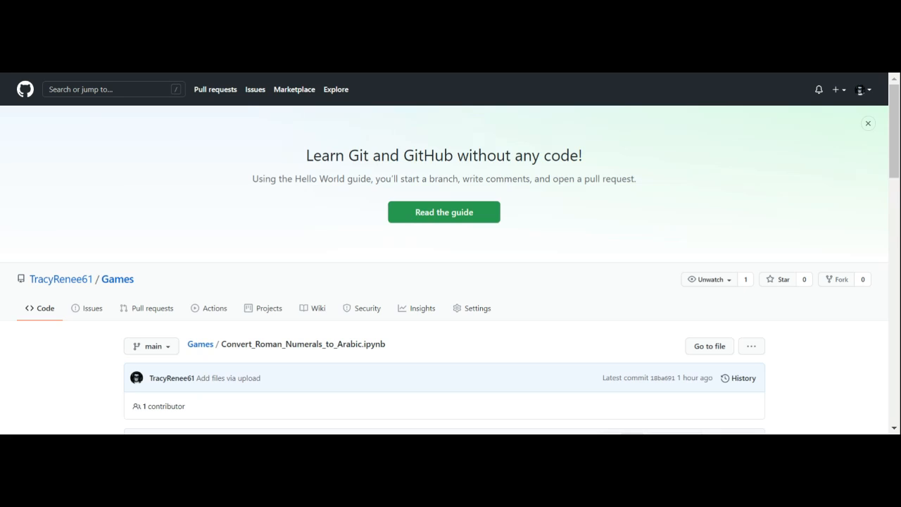
{"action": "mouse_move", "coordinate": [845, 125]}
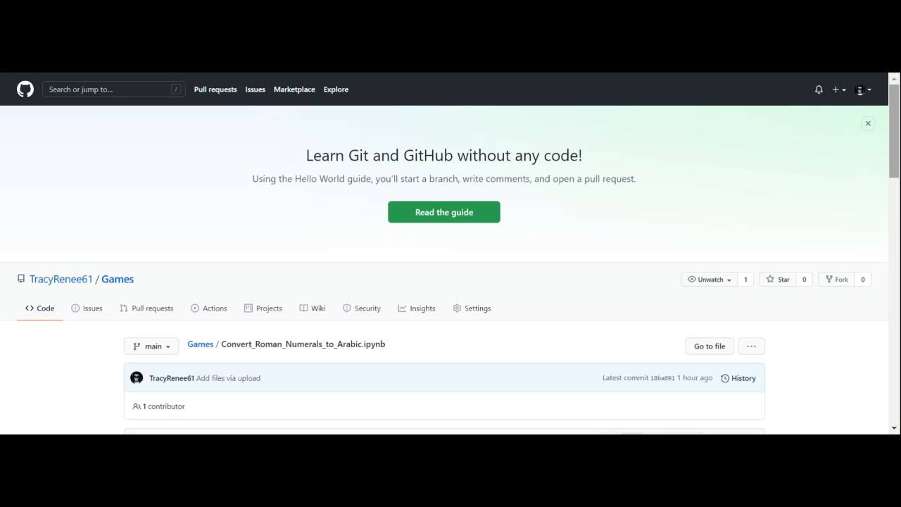
{"action": "scroll", "scroll_direction": "down", "scroll_amount": 3}
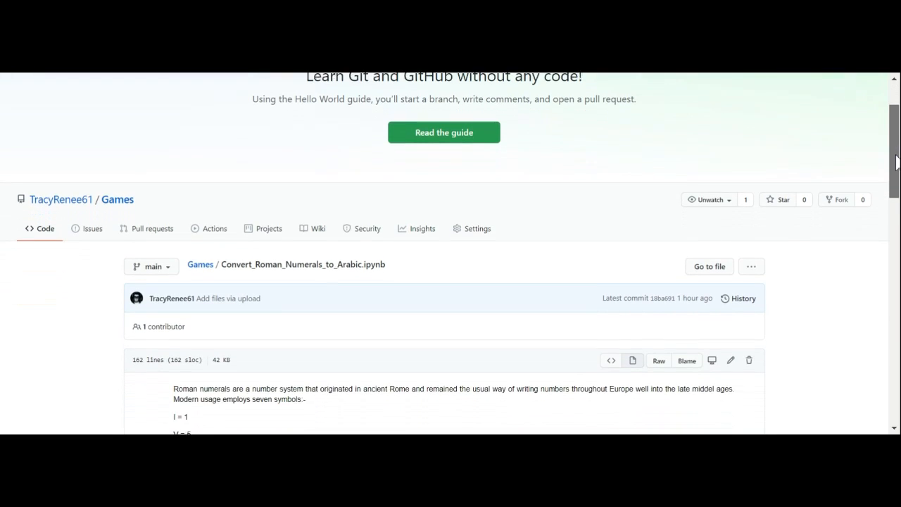
{"action": "scroll", "scroll_direction": "down", "scroll_amount": 3}
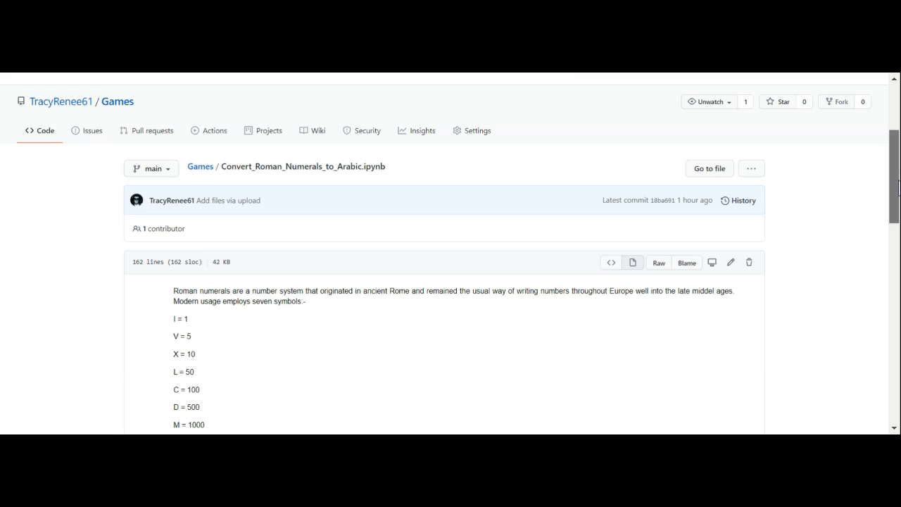
{"action": "scroll", "scroll_direction": "down", "scroll_amount": 3}
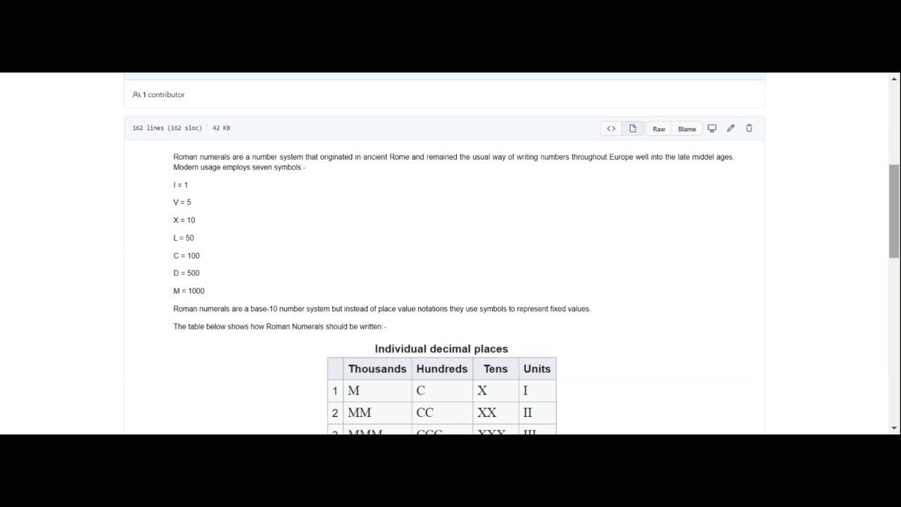
{"action": "scroll", "scroll_direction": "down", "scroll_amount": 3}
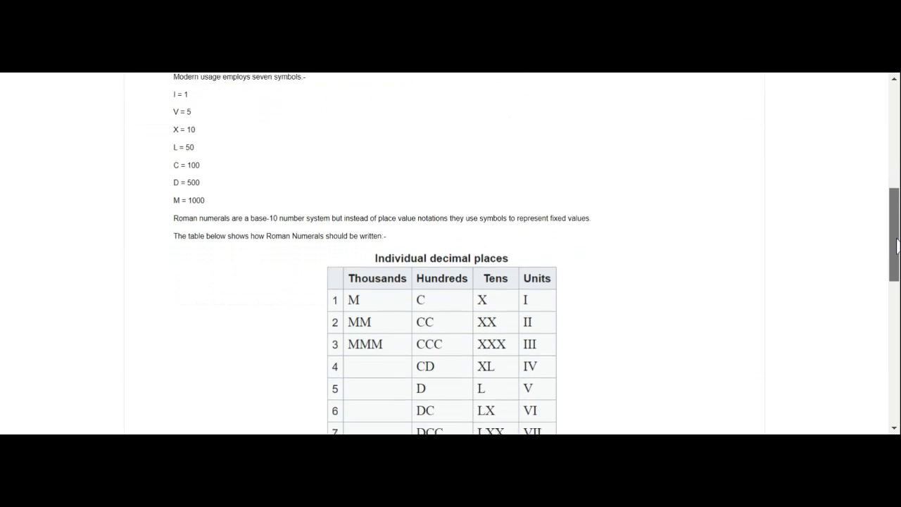
{"action": "scroll", "scroll_direction": "down", "scroll_amount": 3}
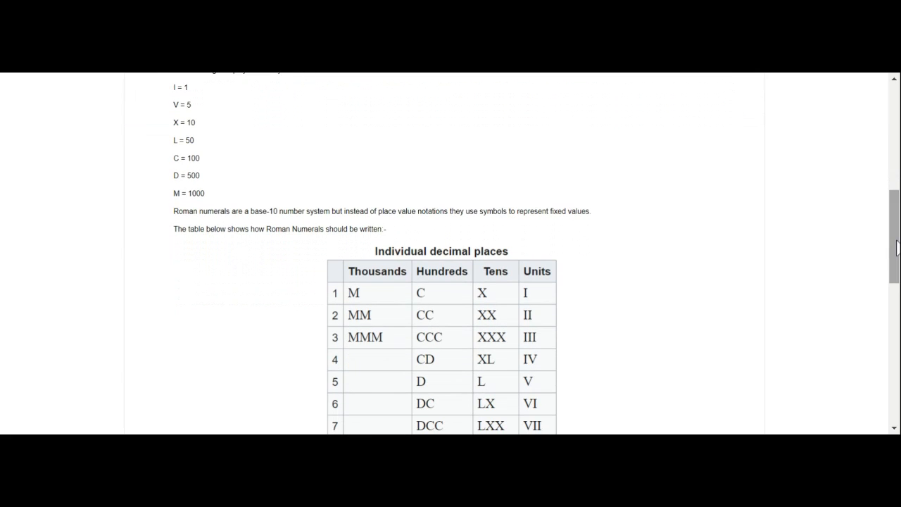
{"action": "mouse_move", "coordinate": [896, 248]}
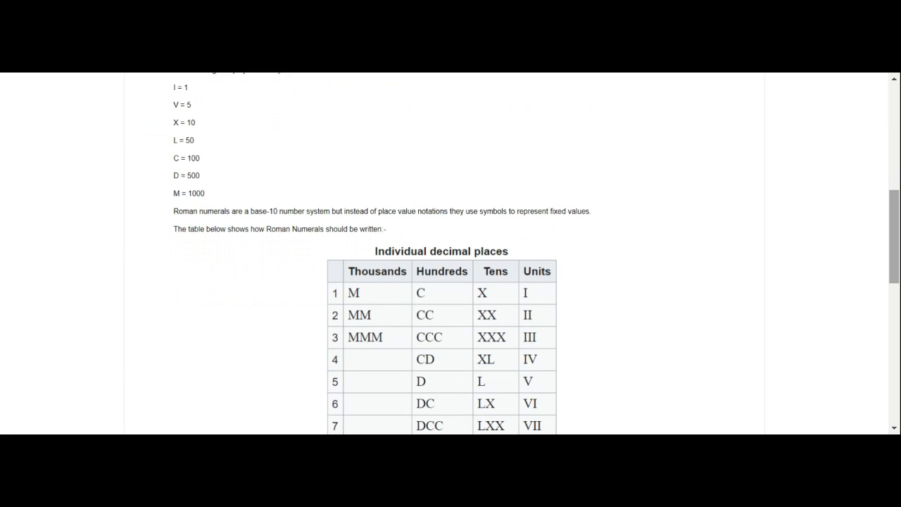
{"action": "scroll", "scroll_direction": "down", "scroll_amount": 3}
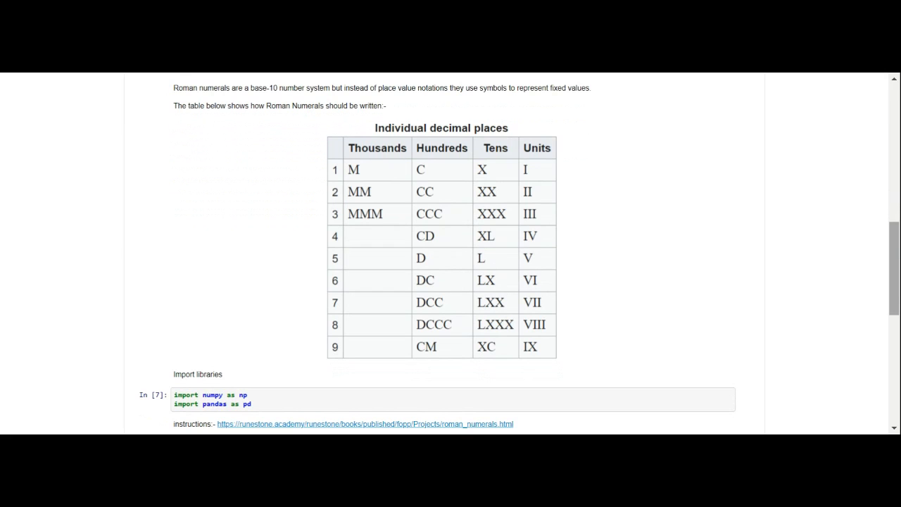
{"action": "scroll", "scroll_direction": "down", "scroll_amount": 3}
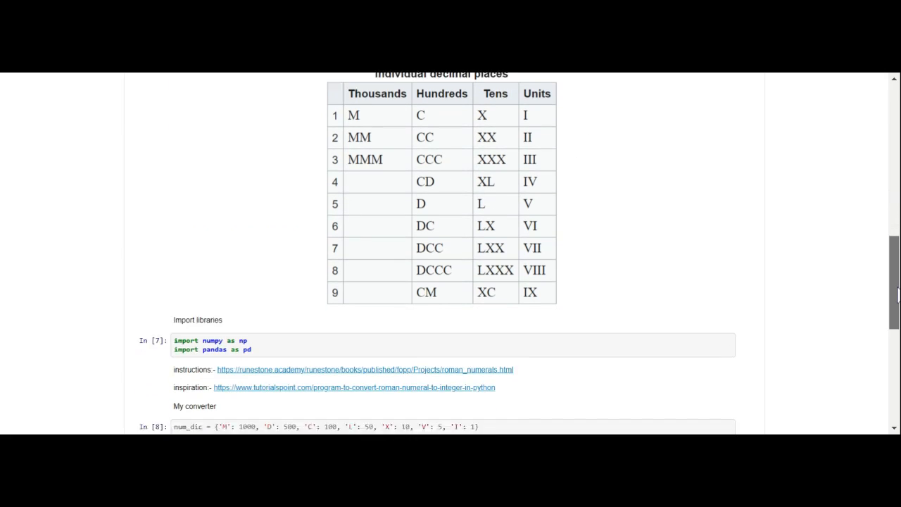
{"action": "scroll", "scroll_direction": "down", "scroll_amount": 3}
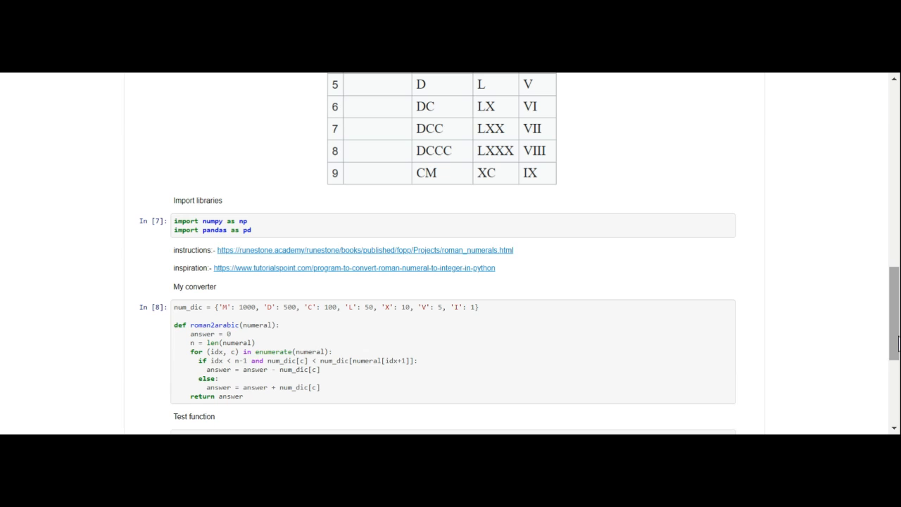
{"action": "scroll", "scroll_direction": "down", "scroll_amount": 3}
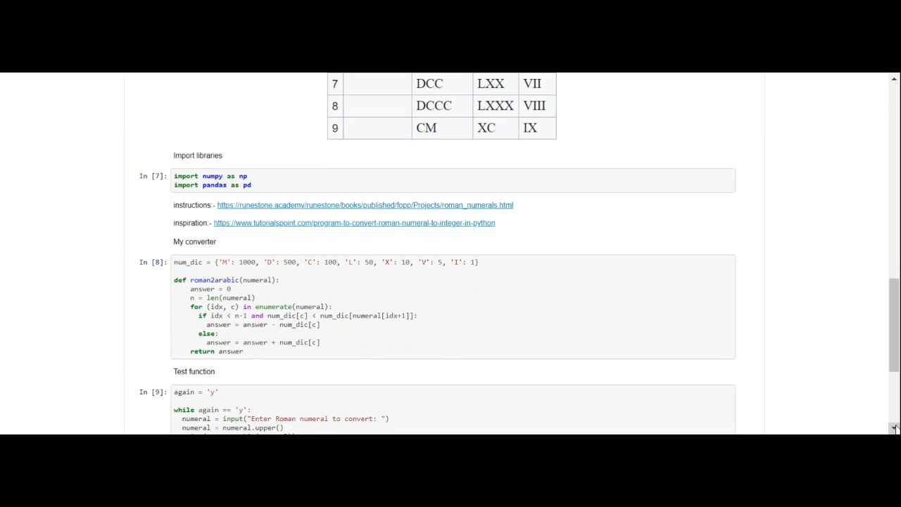
{"action": "scroll", "scroll_direction": "down", "scroll_amount": 3}
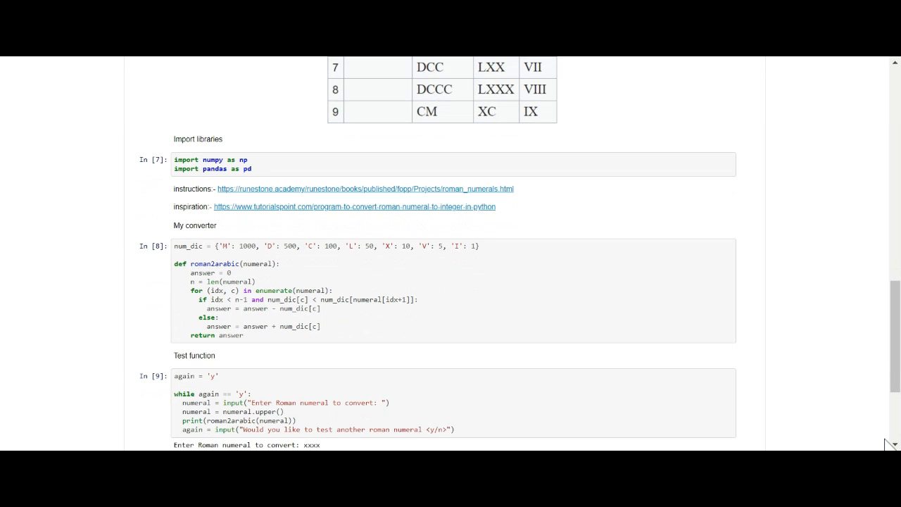
{"action": "scroll", "scroll_direction": "down", "scroll_amount": 3}
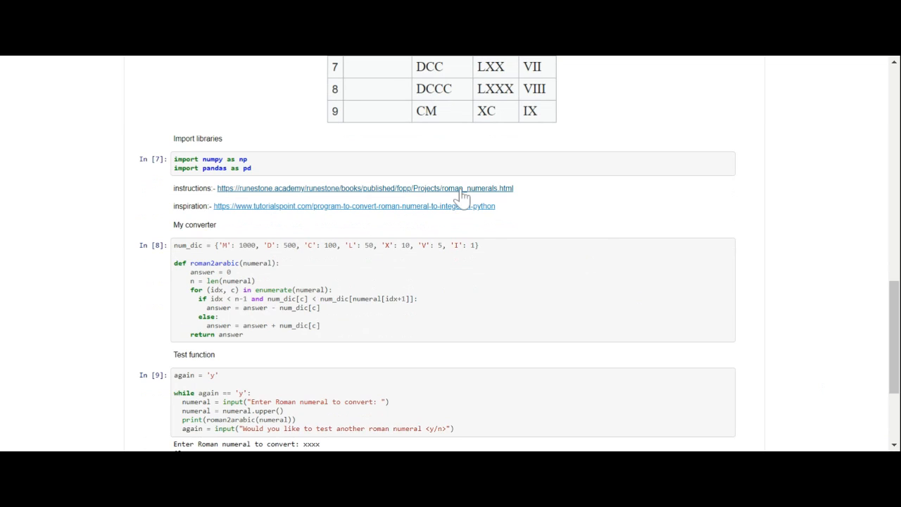
{"action": "mouse_move", "coordinate": [458, 211]}
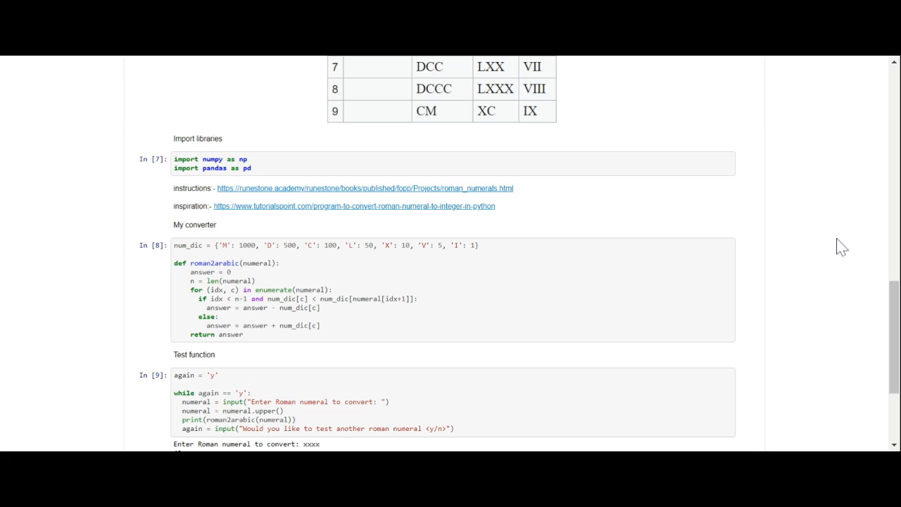
{"action": "mouse_move", "coordinate": [896, 307]}
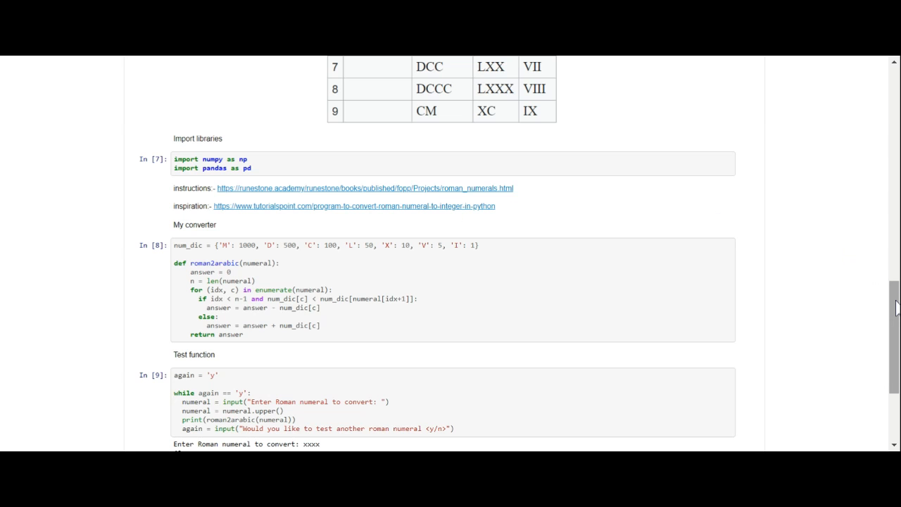
{"action": "scroll", "scroll_direction": "down", "scroll_amount": 3}
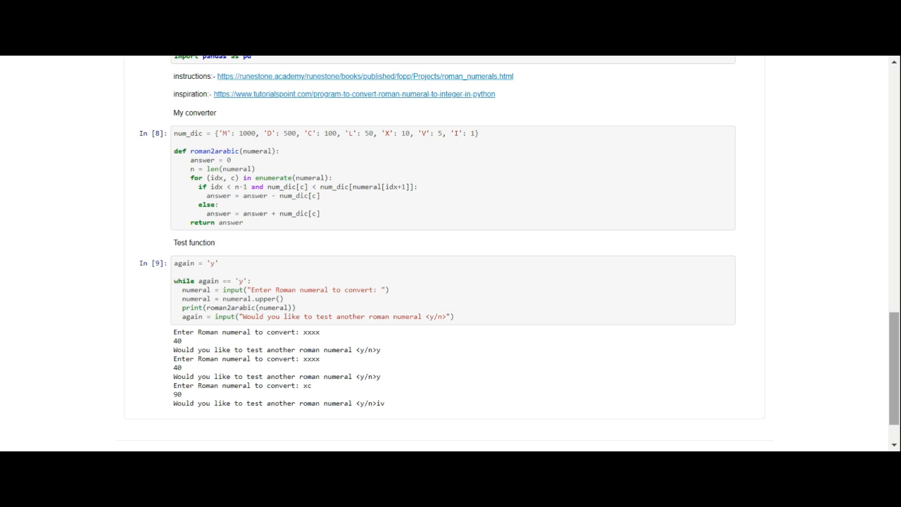
{"action": "mouse_move", "coordinate": [119, 222]}
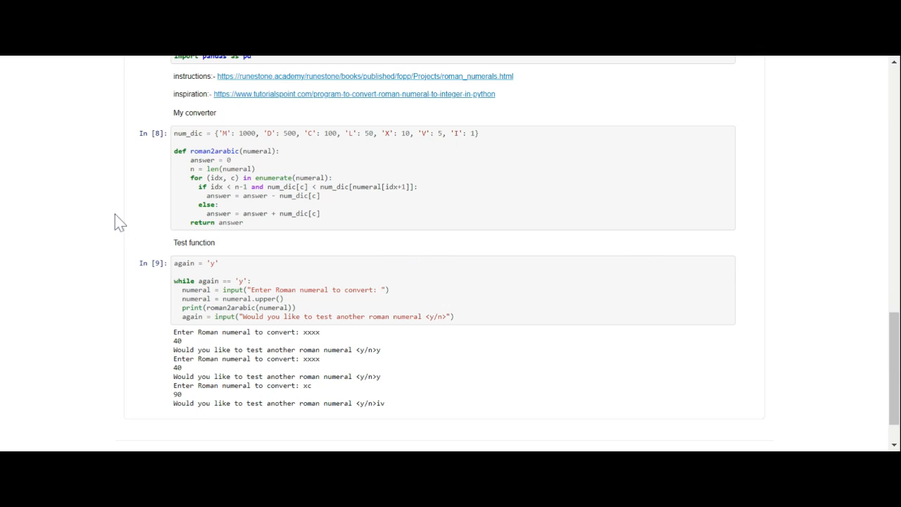
{"action": "mouse_move", "coordinate": [366, 138]}
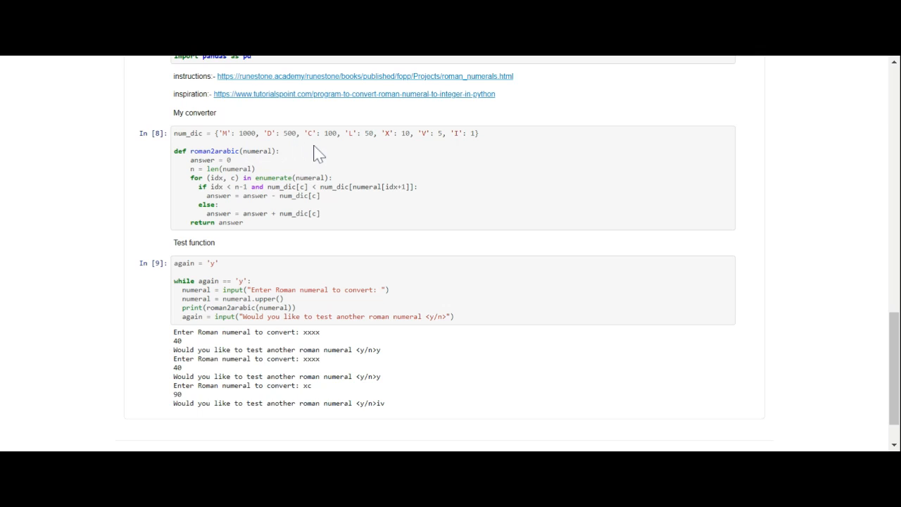
{"action": "mouse_move", "coordinate": [357, 151]}
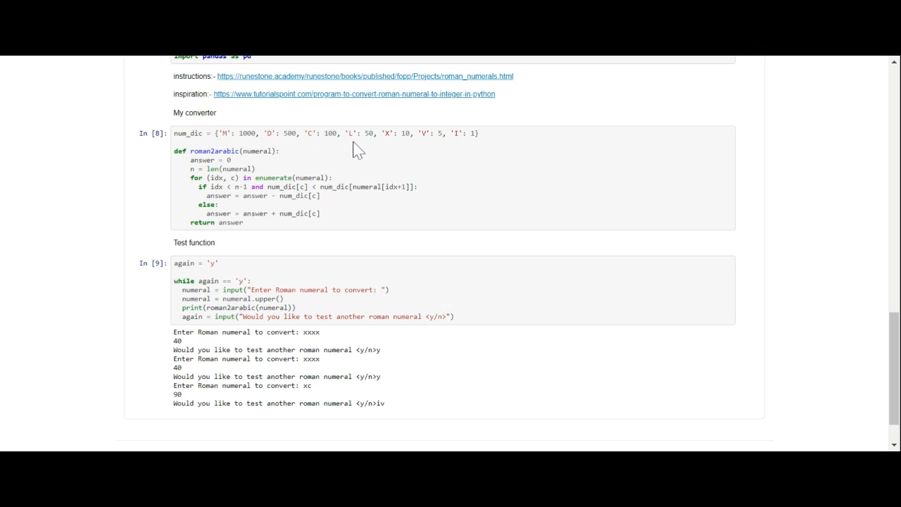
{"action": "mouse_move", "coordinate": [412, 147]}
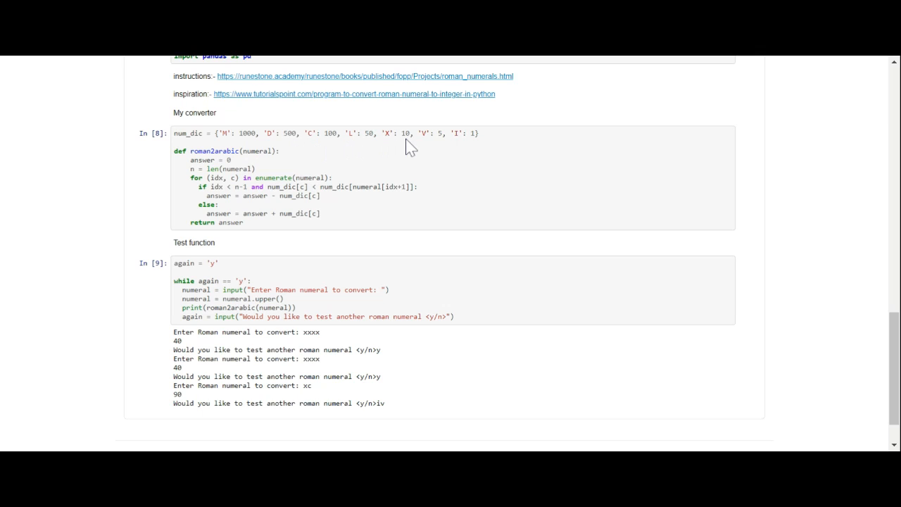
{"action": "mouse_move", "coordinate": [431, 152]}
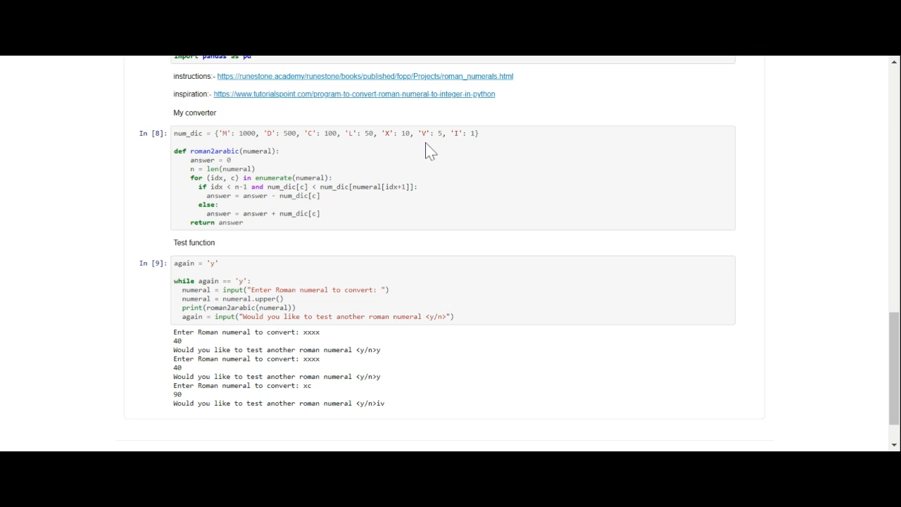
{"action": "mouse_move", "coordinate": [479, 156]}
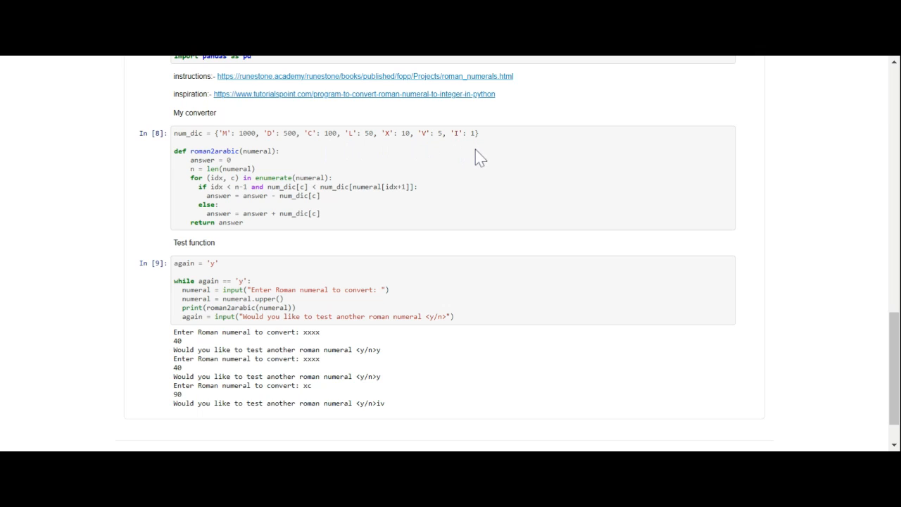
{"action": "mouse_move", "coordinate": [850, 315]}
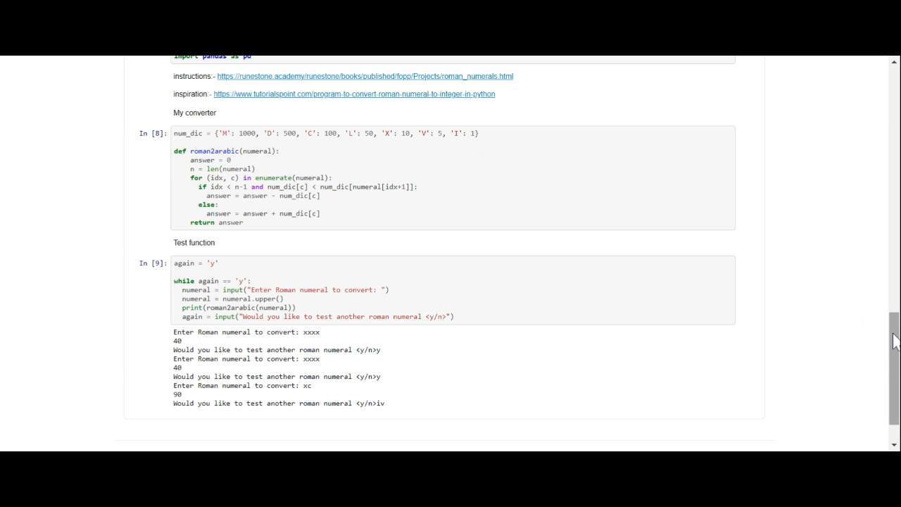
{"action": "scroll", "scroll_direction": "down", "scroll_amount": 3}
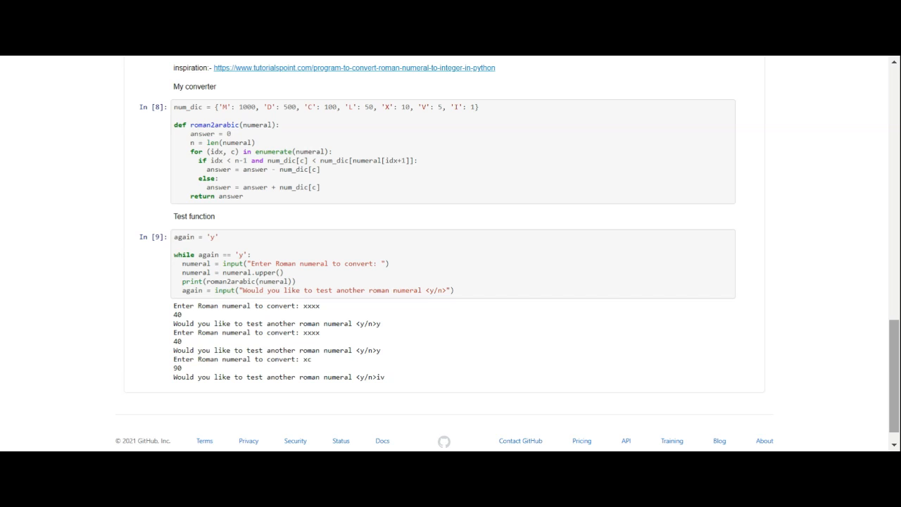
{"action": "scroll", "scroll_direction": "down", "scroll_amount": 3}
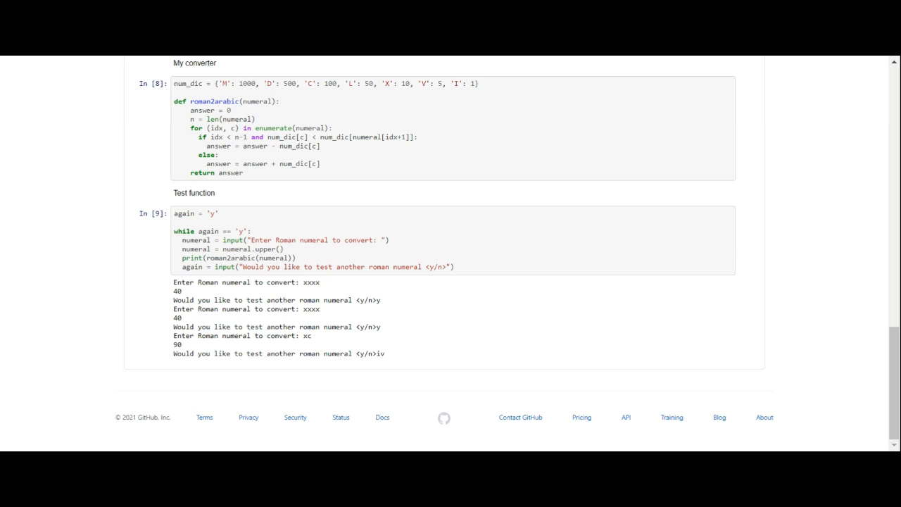
{"action": "mouse_move", "coordinate": [894, 431]}
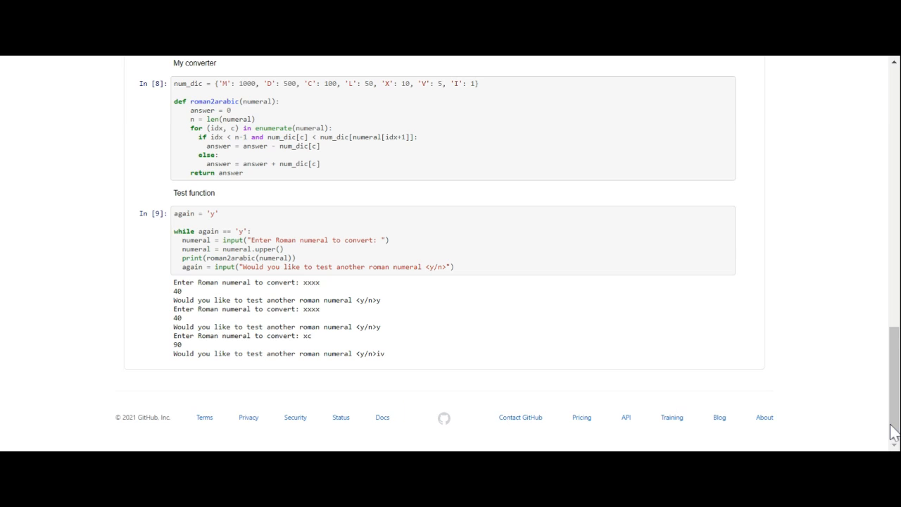
{"action": "scroll", "scroll_direction": "up", "scroll_amount": 3}
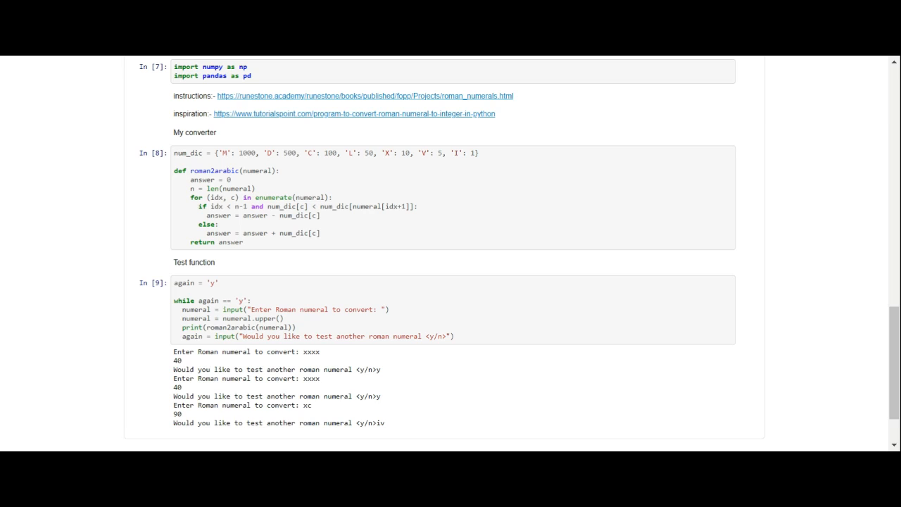
{"action": "mouse_move", "coordinate": [297, 131]}
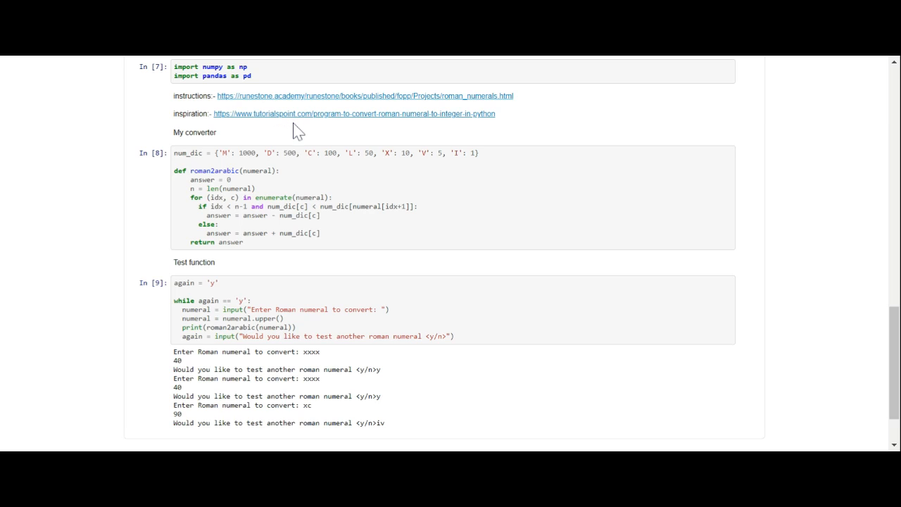
{"action": "mouse_move", "coordinate": [282, 134]}
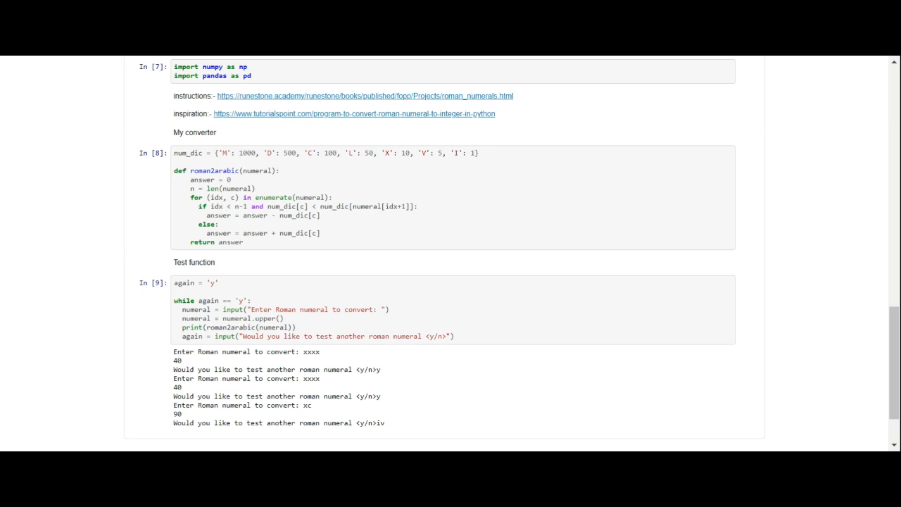
{"action": "mouse_move", "coordinate": [310, 136]}
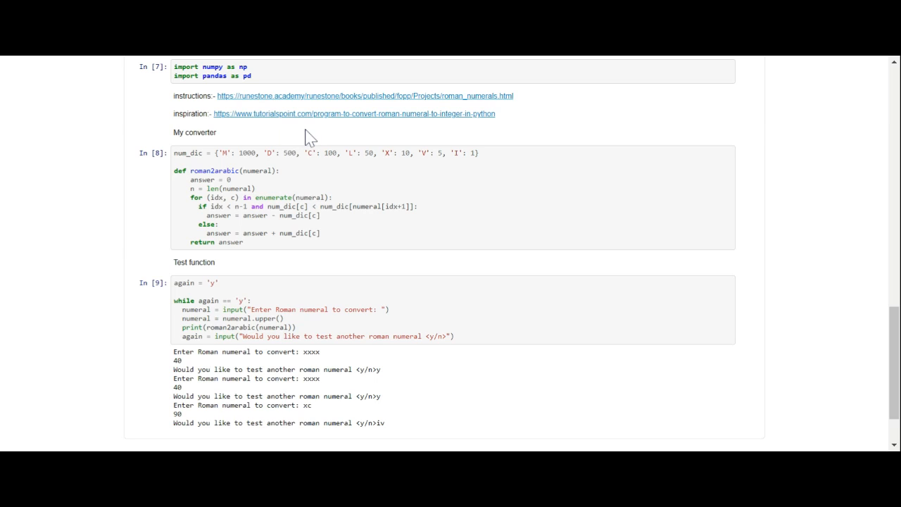